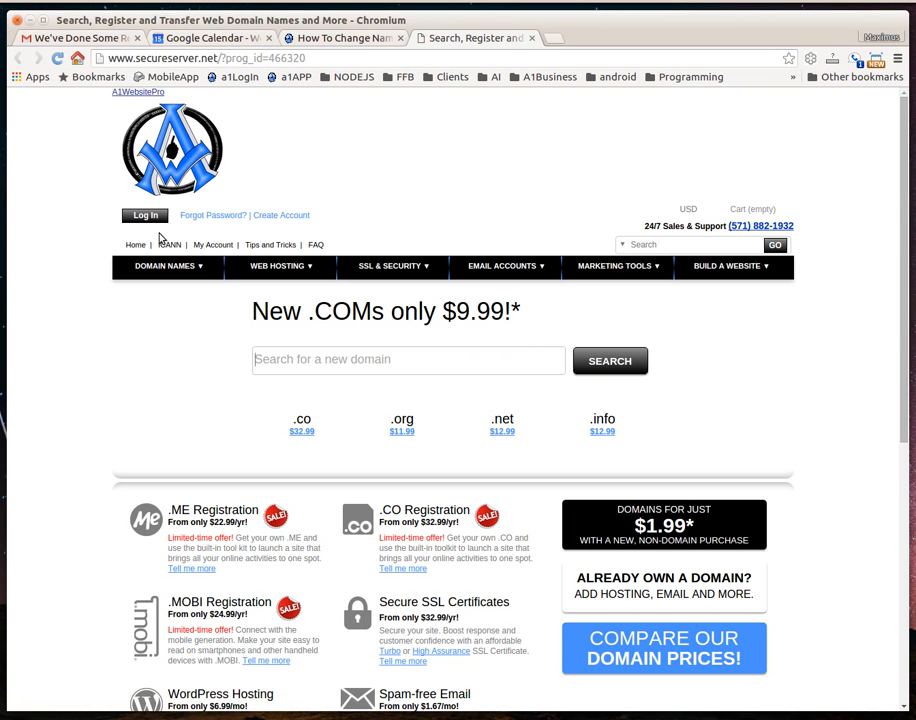
Click Log In on the secureserver.net storefront to reach the sign-in page.
left_click(144, 215)
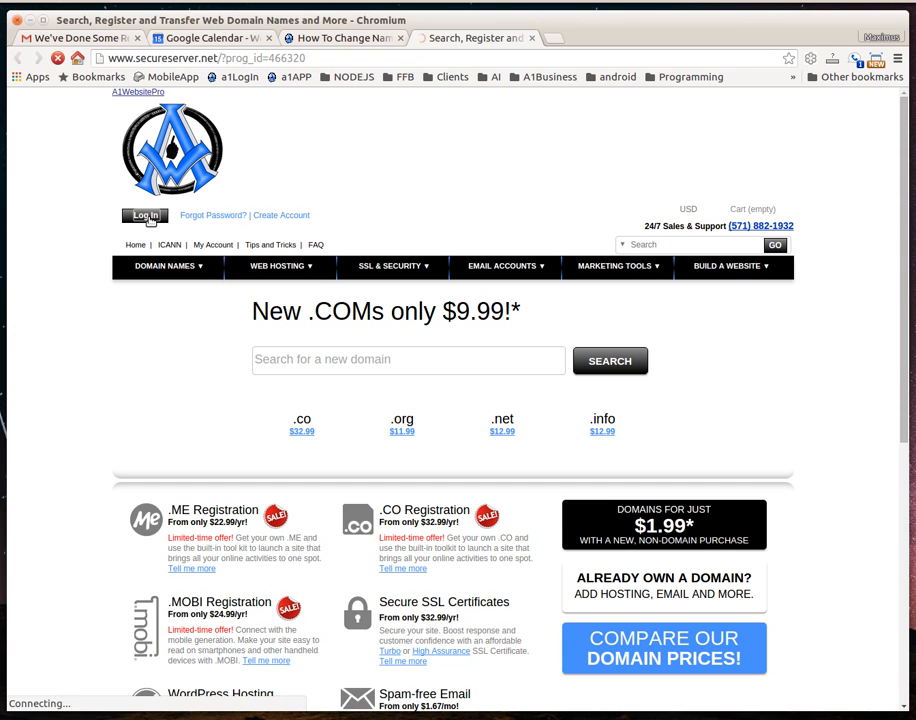
left_click(145, 215)
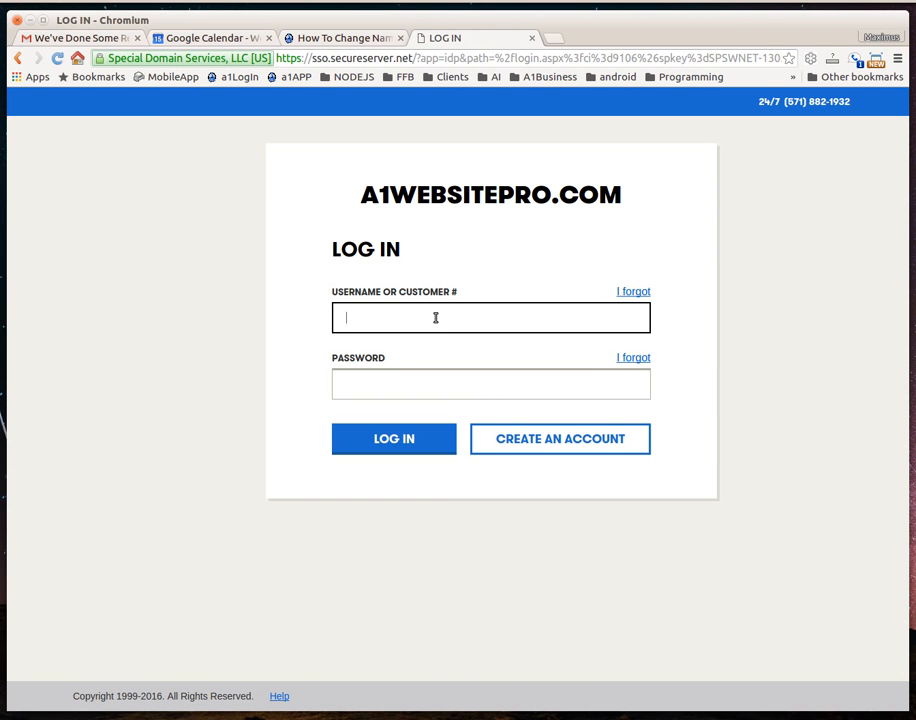
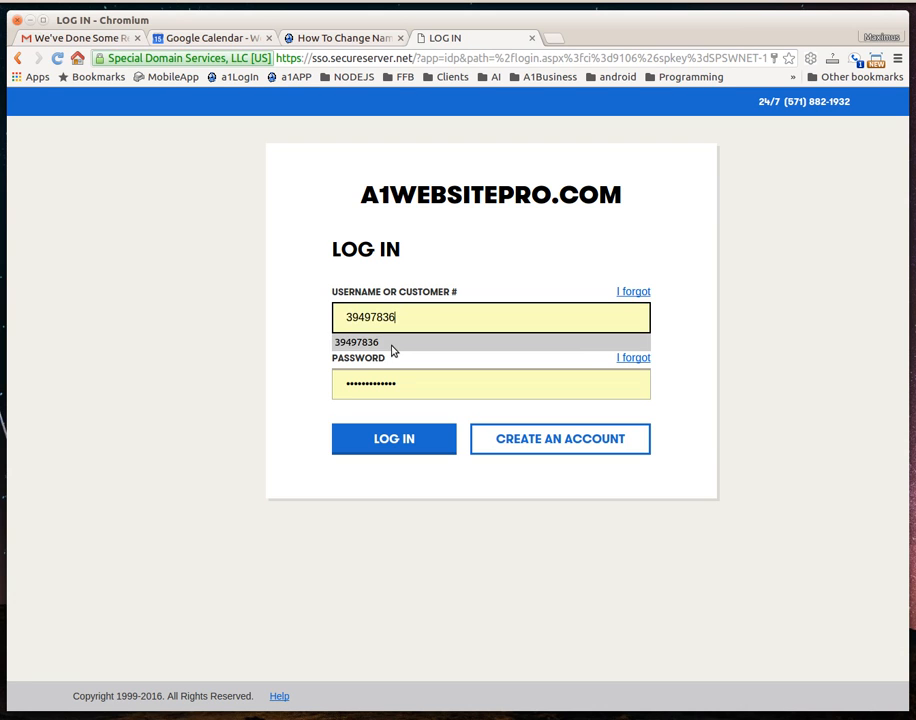
left_click(393, 438)
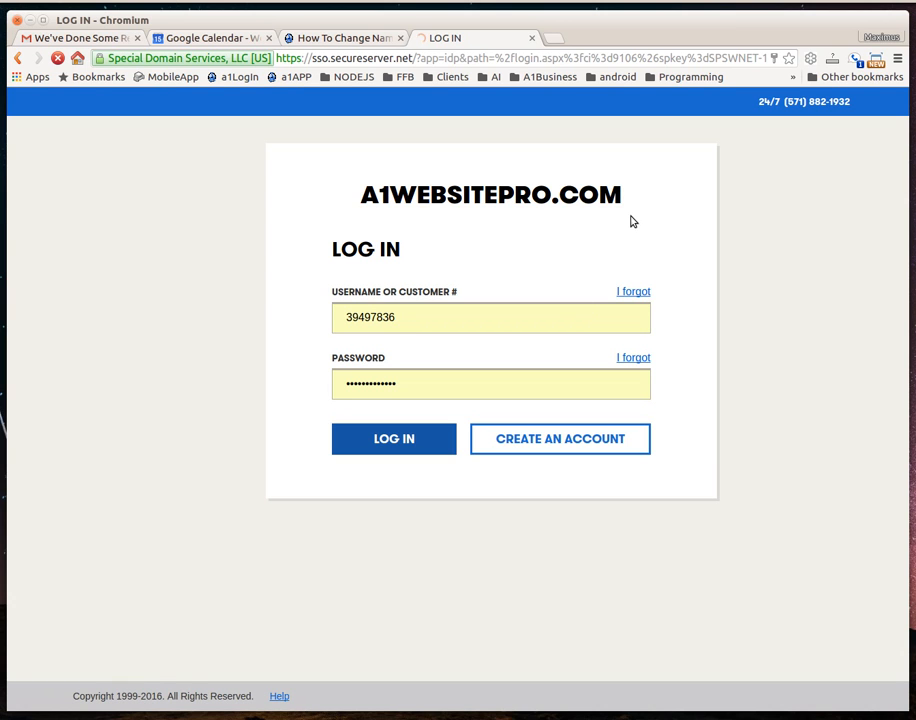
mouse_move(269, 264)
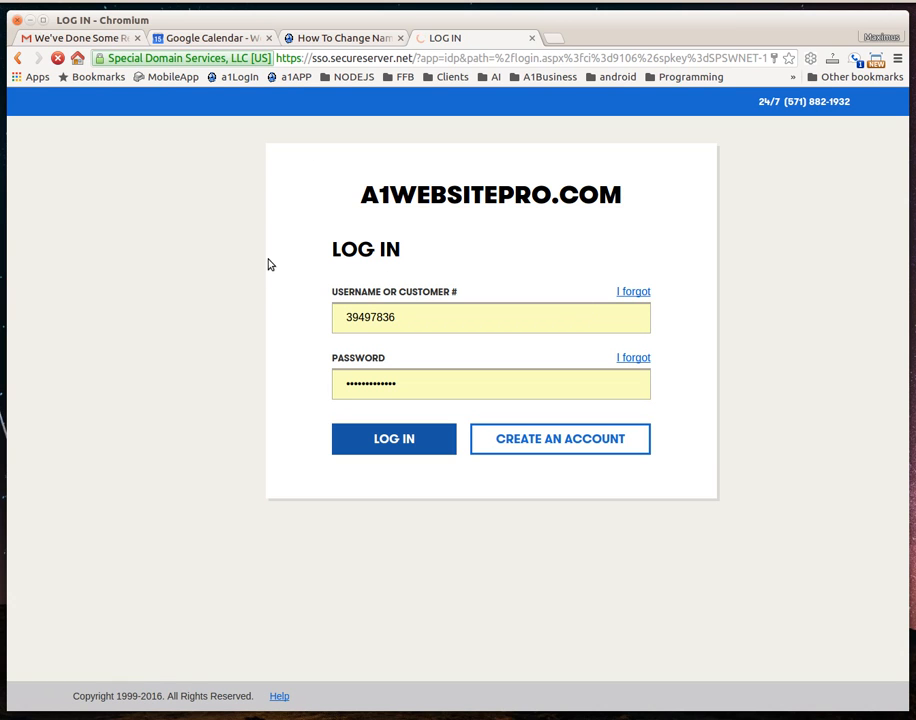
Submit the login to reach the My Account products page.
left_click(393, 438)
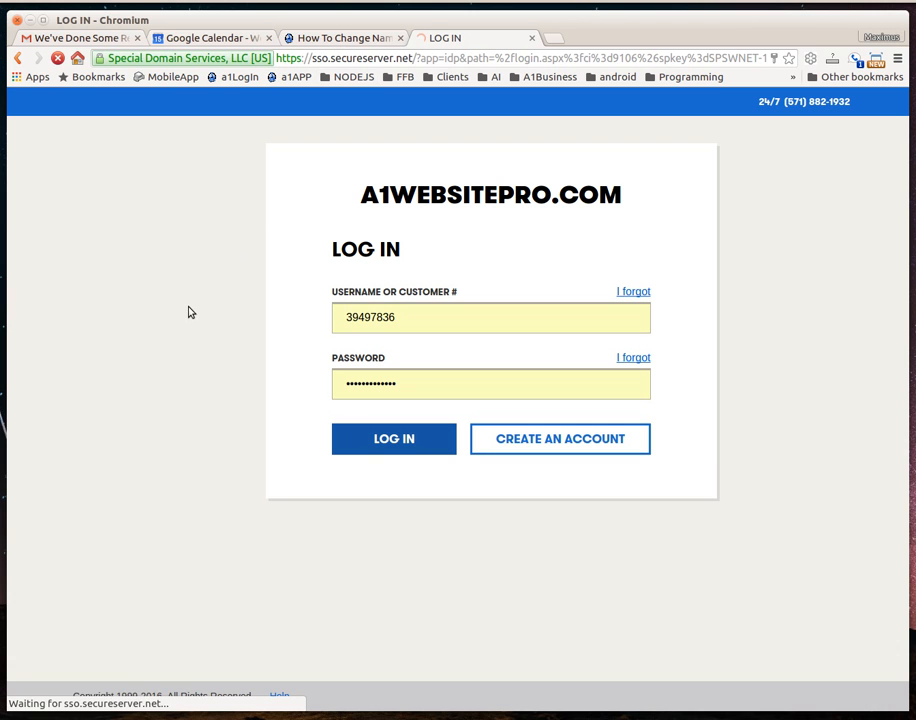
left_click(393, 438)
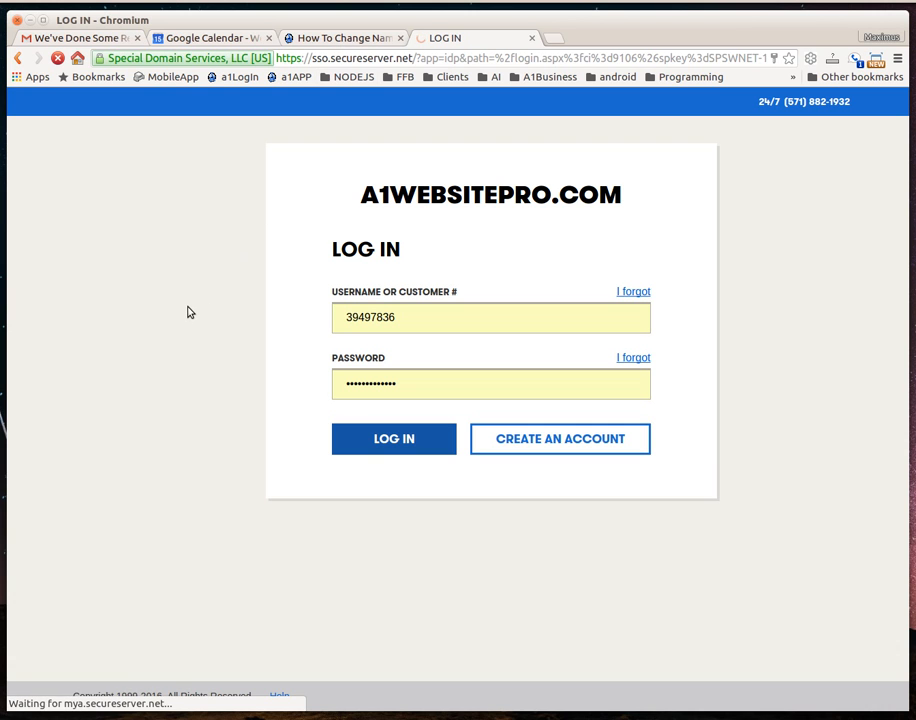
left_click(393, 438)
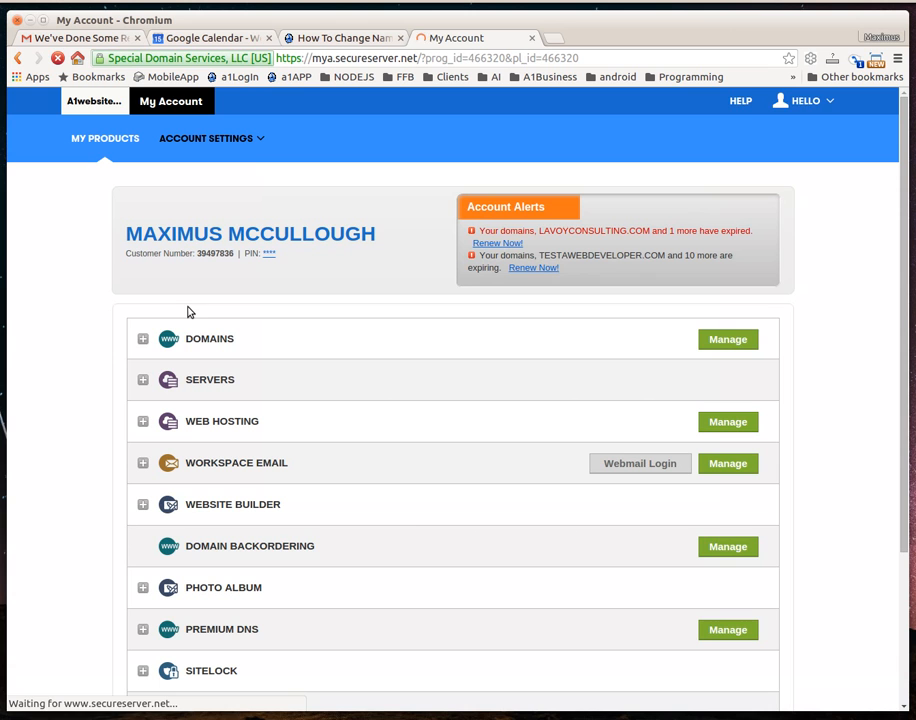
Expand DOMAINS and open the Domains manager listing all 117 domains.
left_click(143, 339)
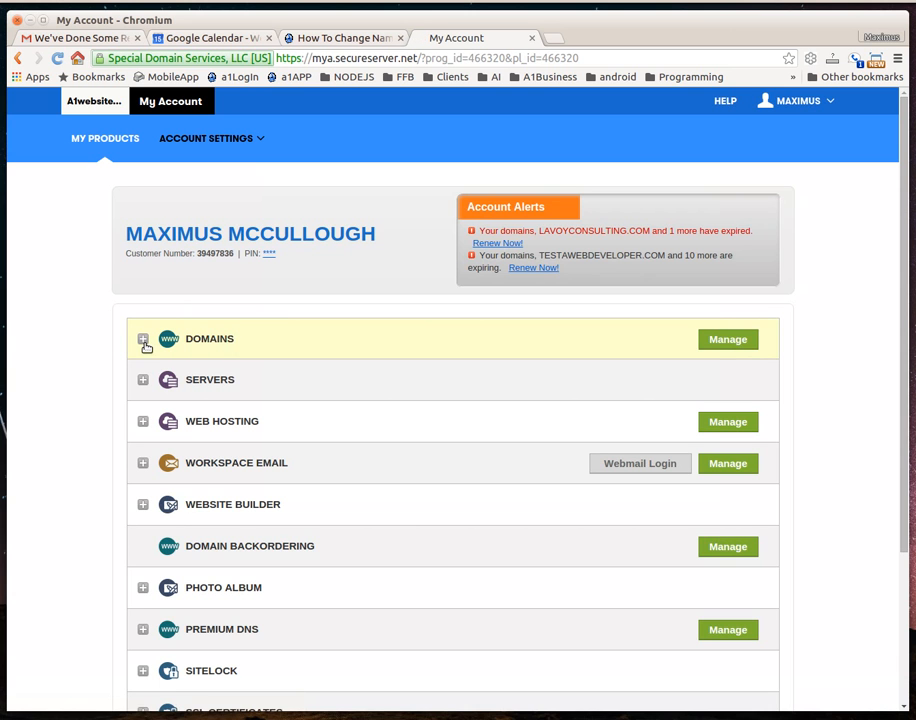
left_click(142, 339)
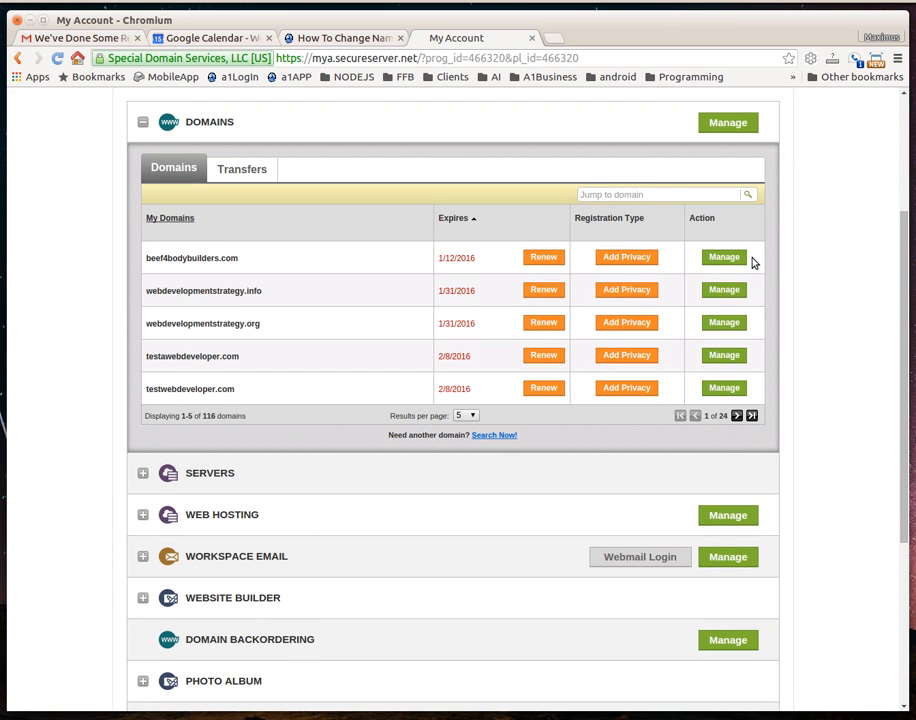
mouse_move(168, 153)
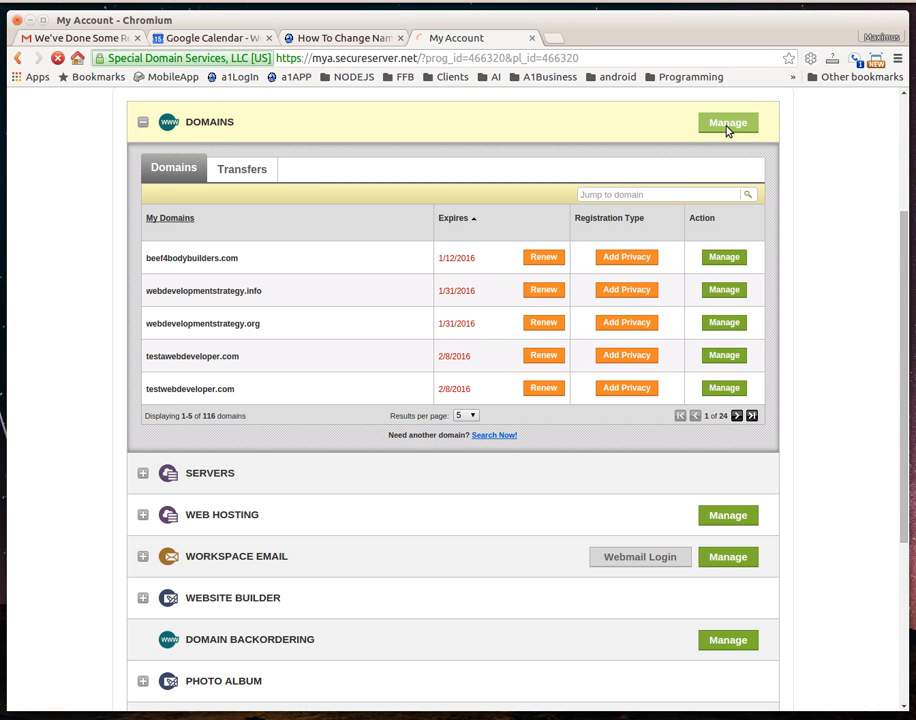
left_click(728, 122)
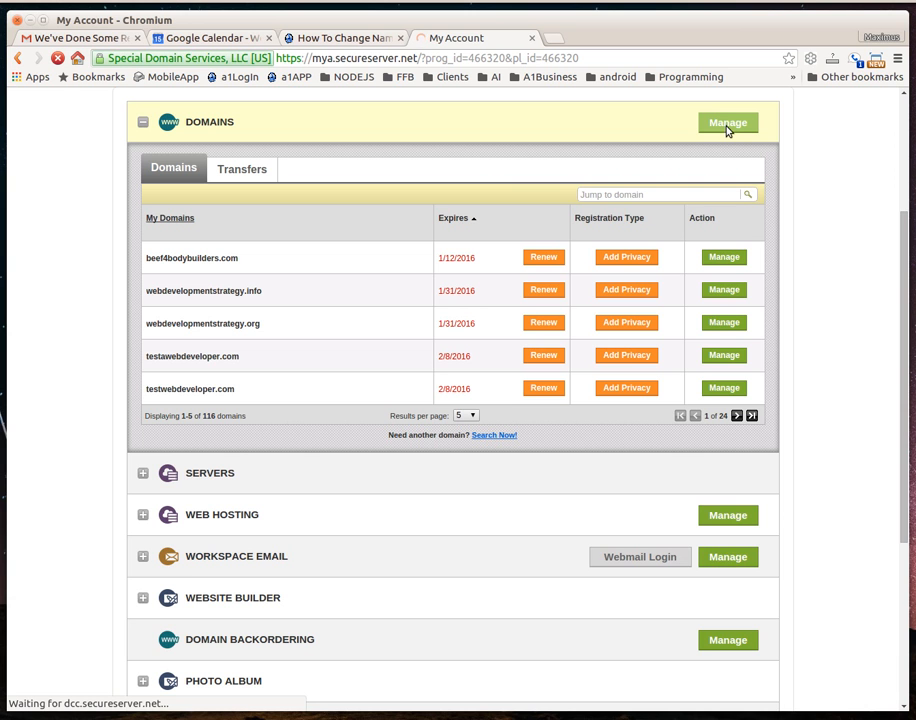
left_click(727, 122)
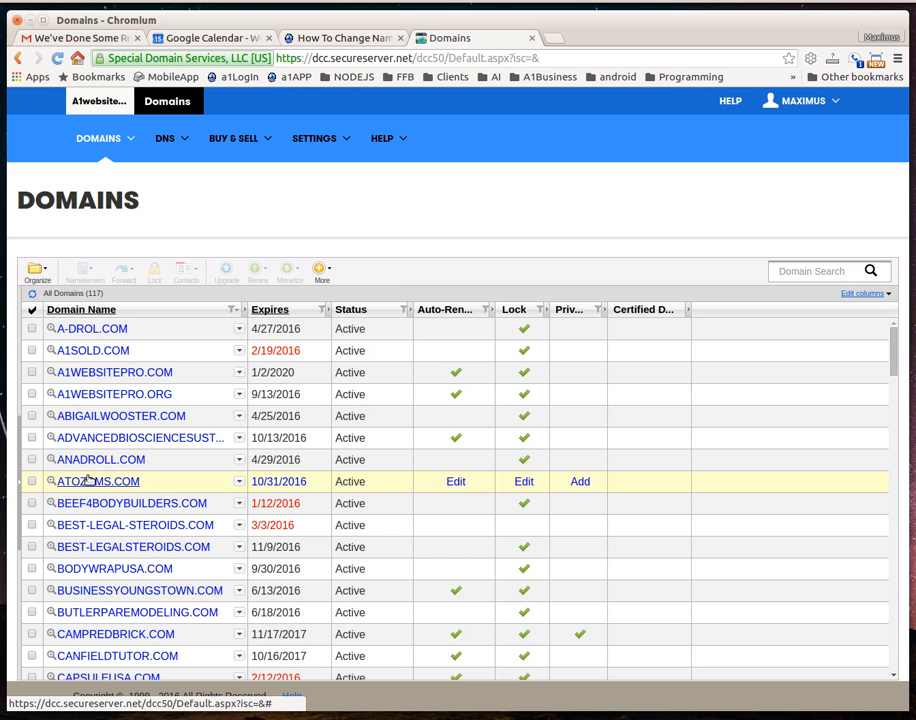
Open ATOZCMS.COM's details and its nameserver settings showing two custom nameservers.
left_click(103, 481)
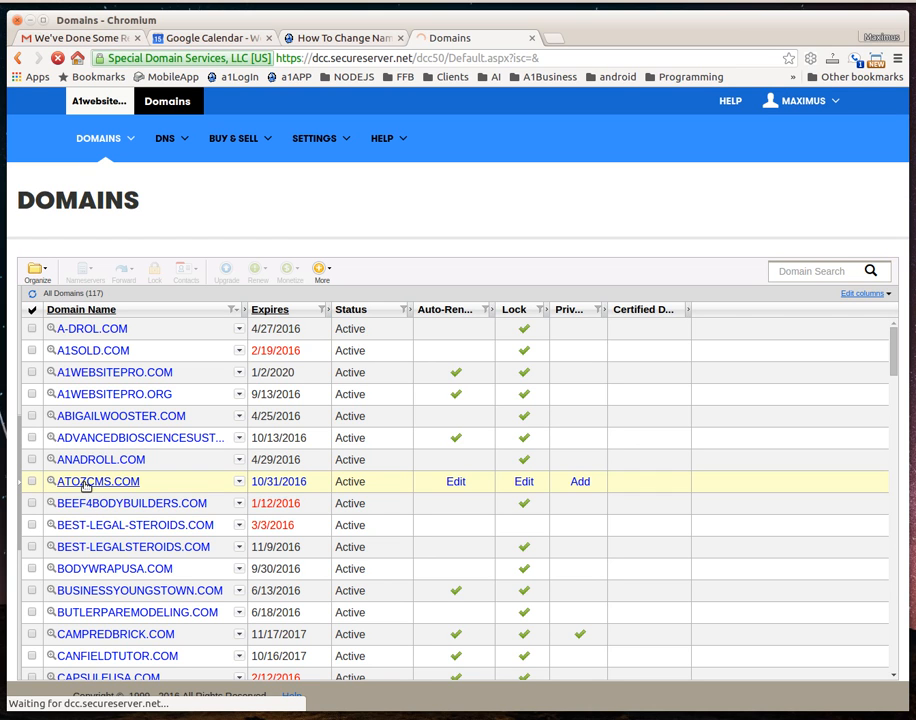
left_click(98, 481)
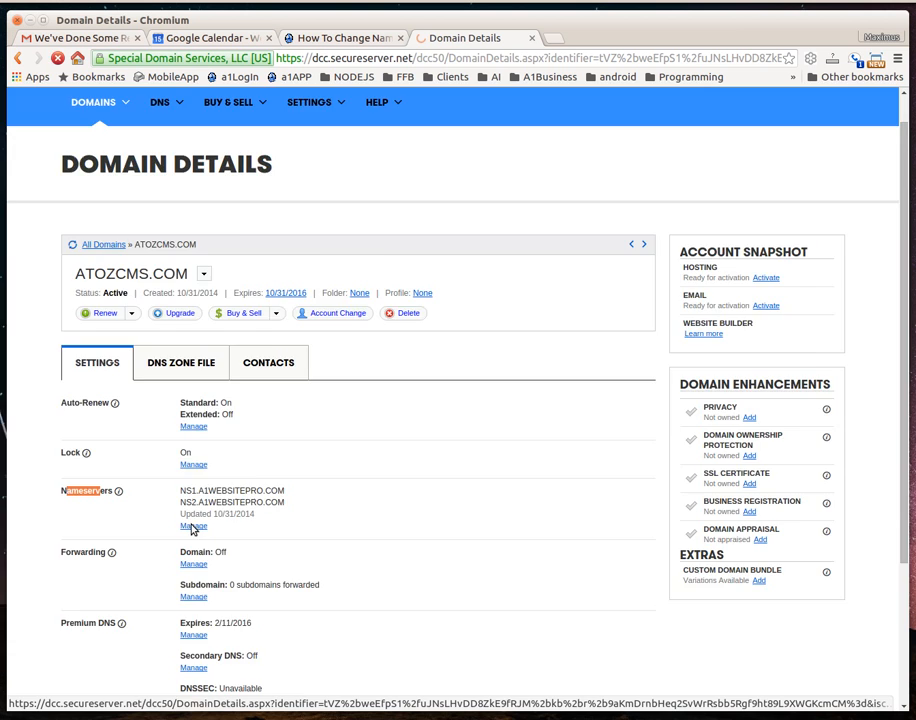
left_click(193, 526)
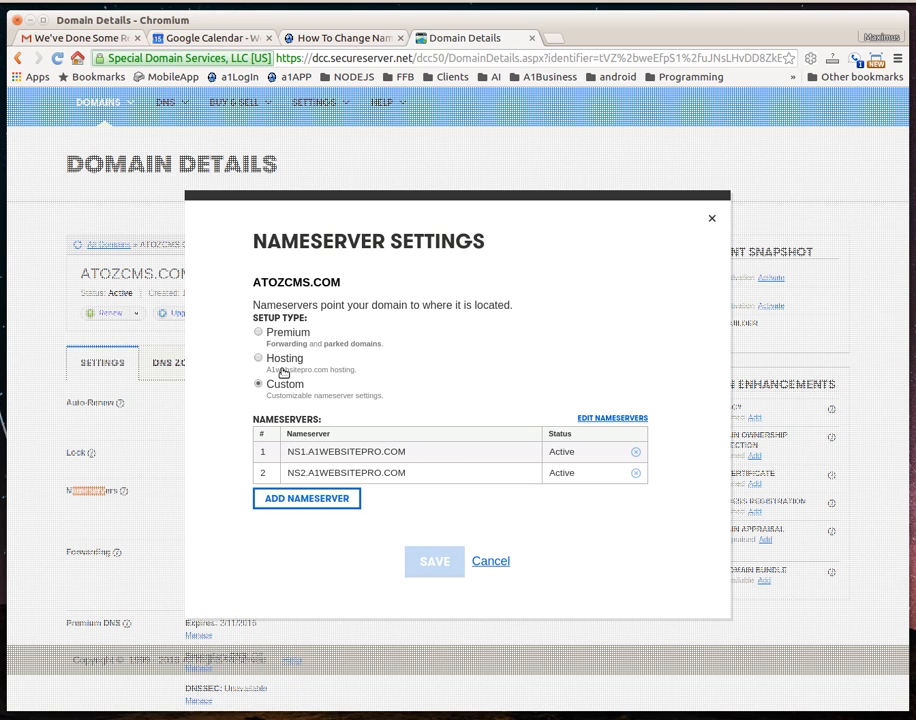
mouse_move(282, 344)
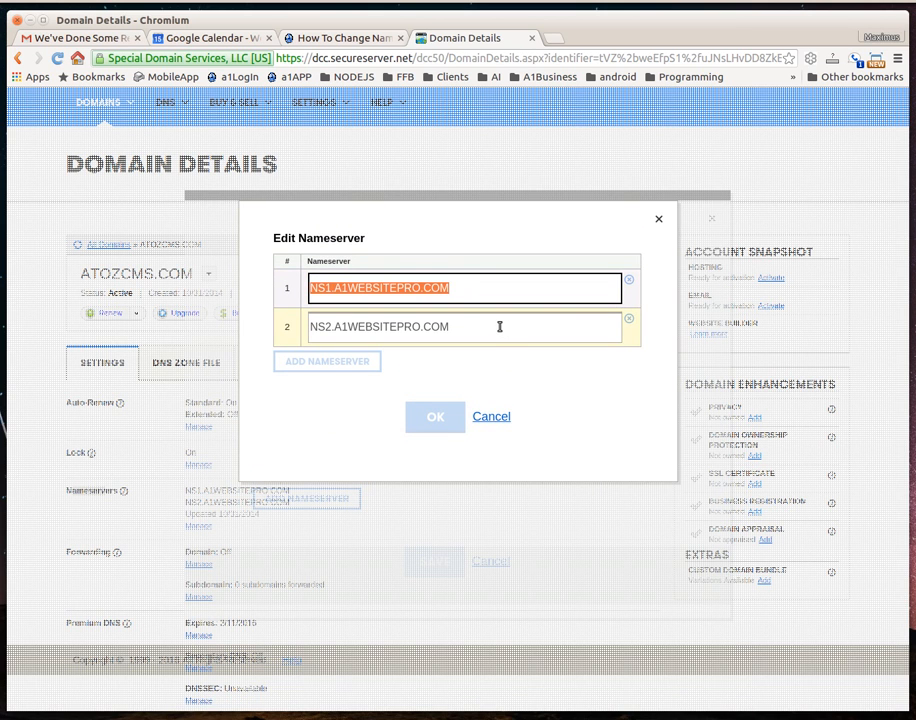
Select the NS2 address field, then cancel without changing the nameservers.
left_click(470, 327)
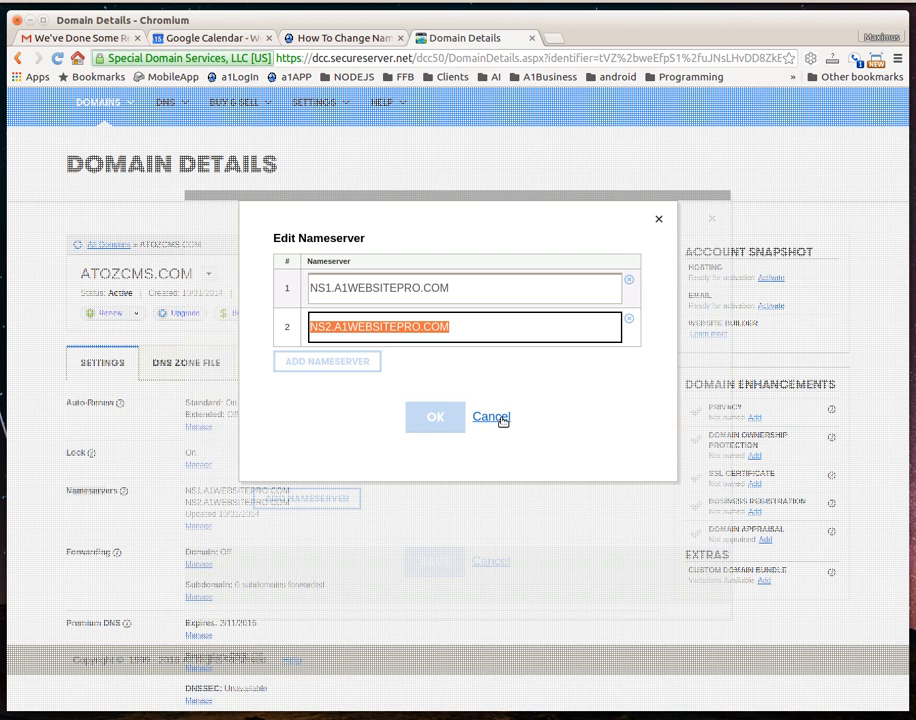
left_click(340, 37)
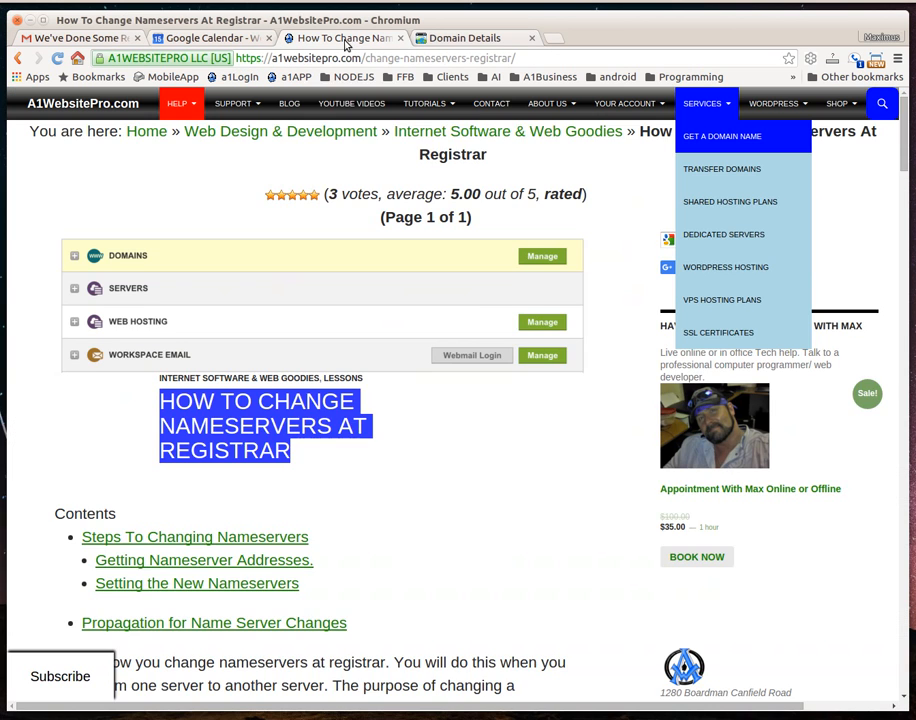
scroll("down", 3)
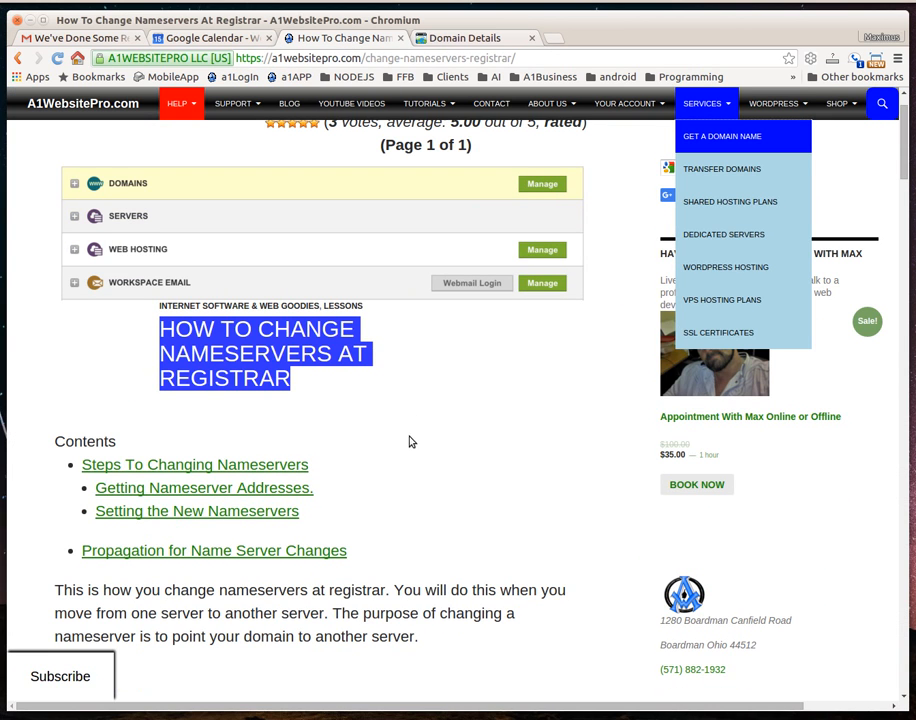
scroll("down", 3)
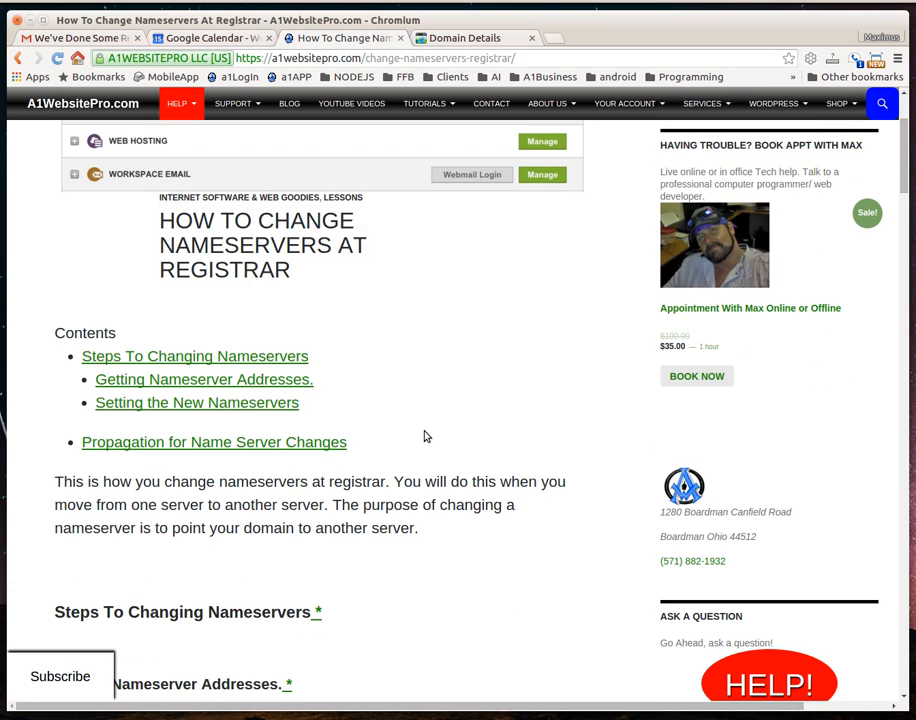
scroll("down", 3)
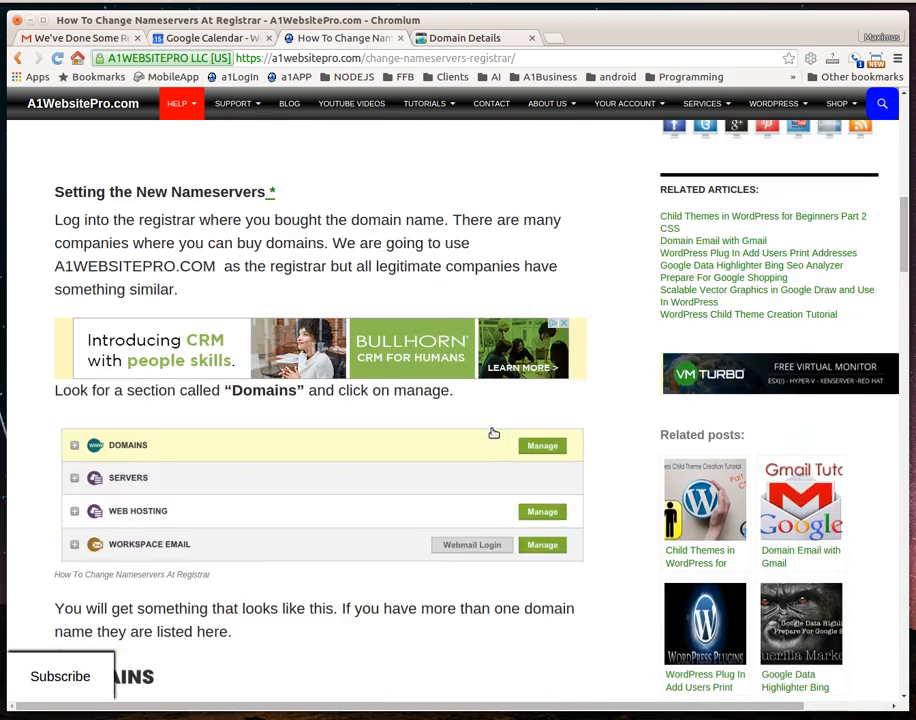
scroll("down", 3)
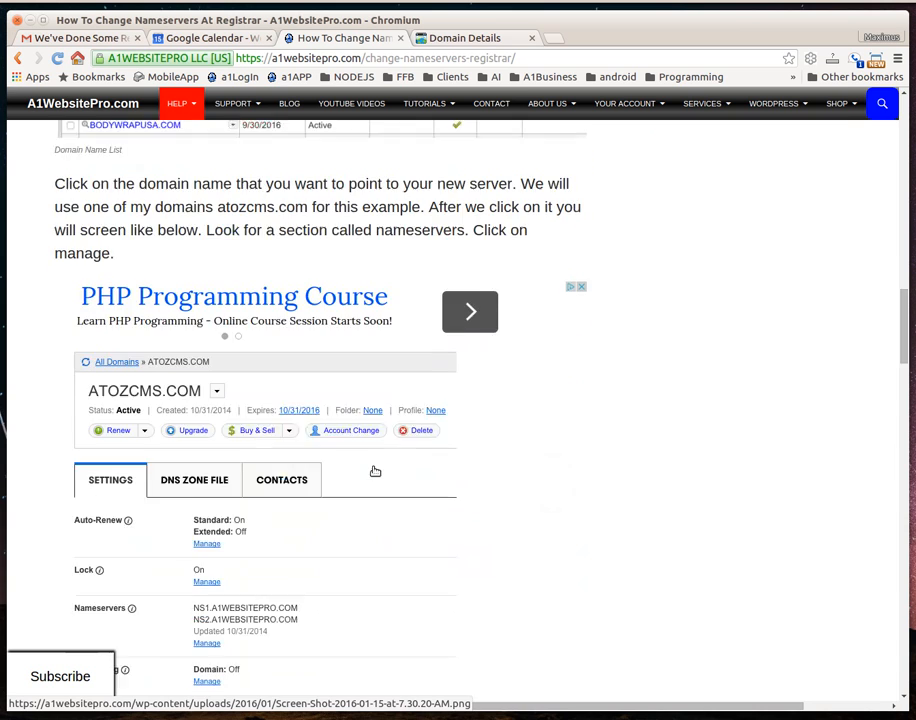
scroll("down", 3)
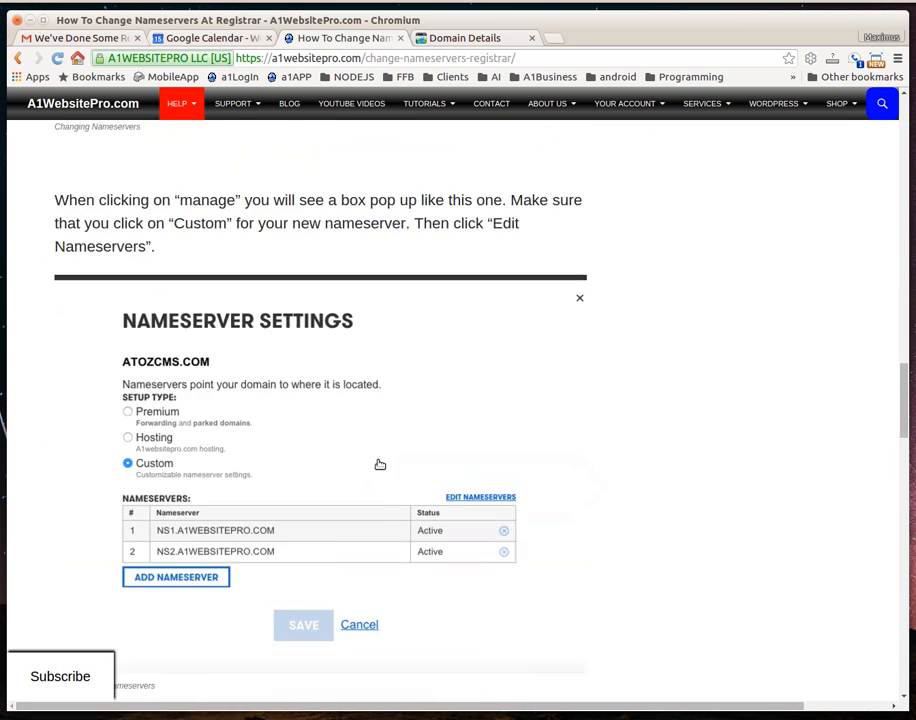
scroll("down", 3)
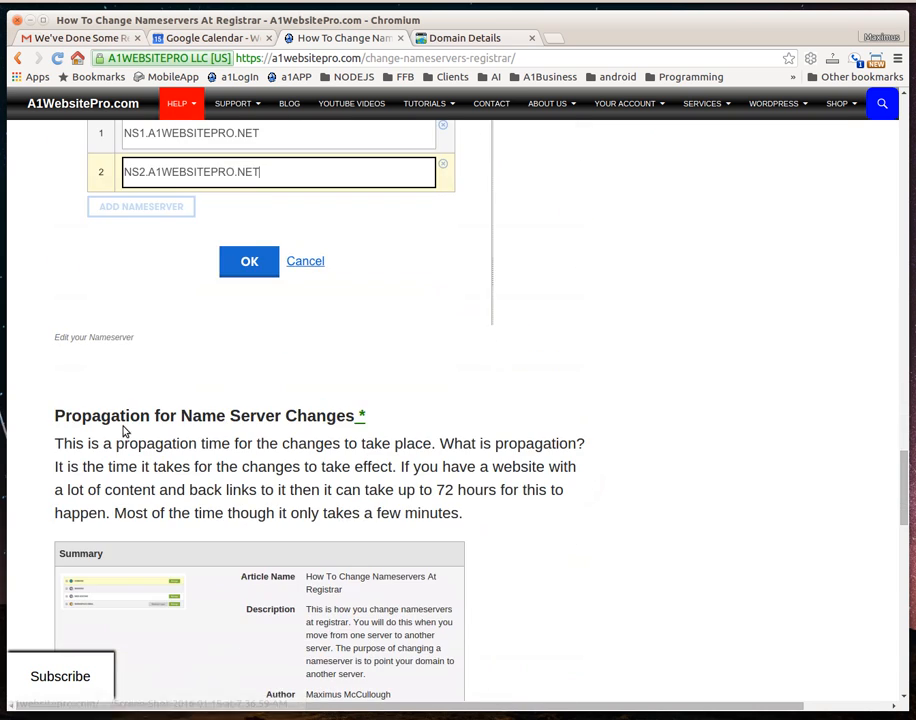
left_click_drag(100, 415, 284, 415)
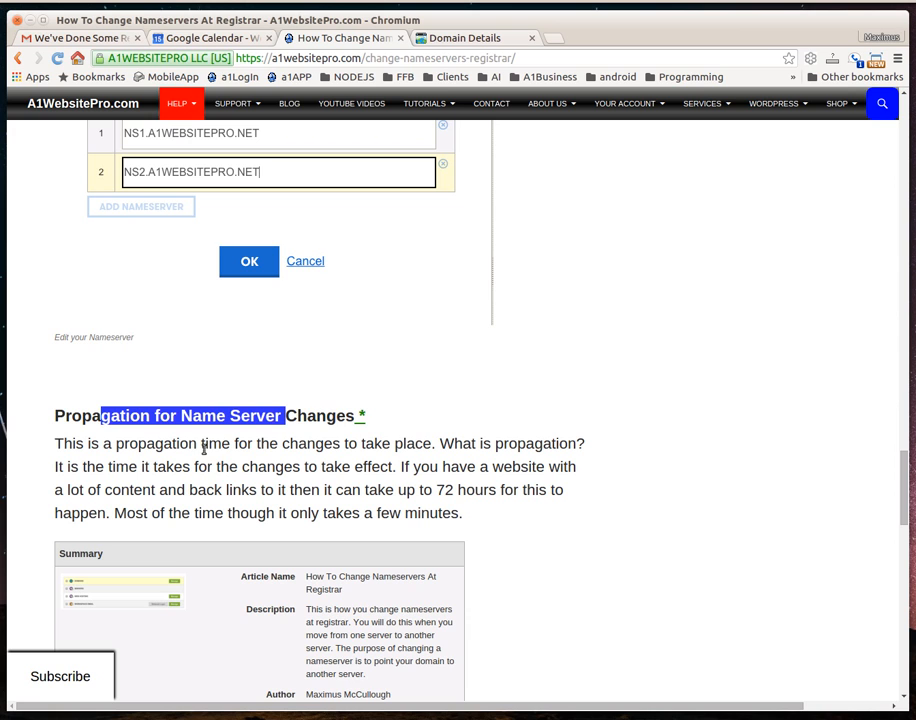
left_click_drag(145, 443, 393, 443)
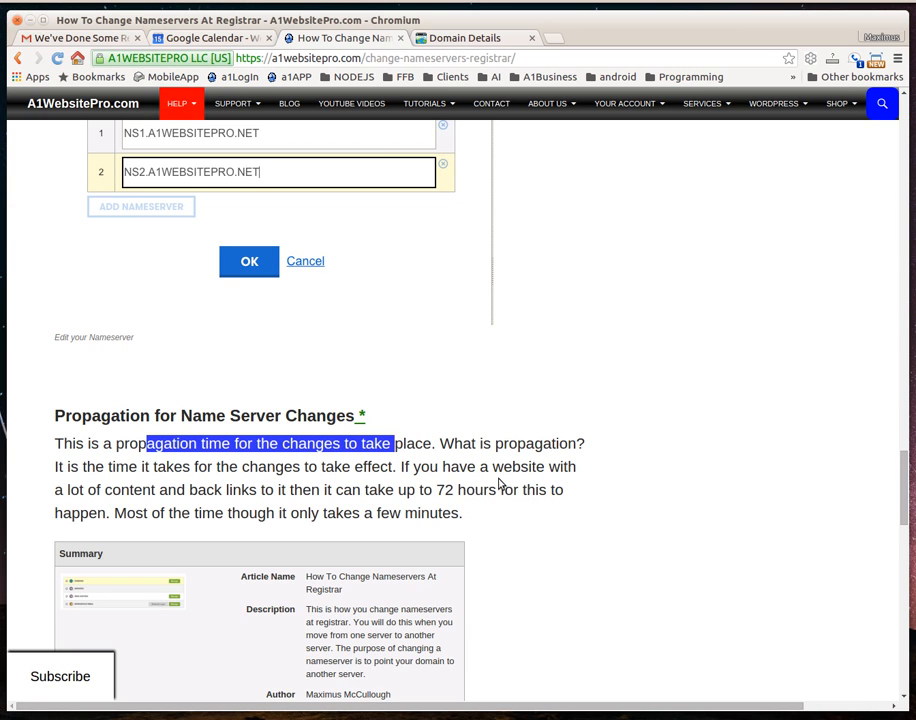
mouse_move(499, 483)
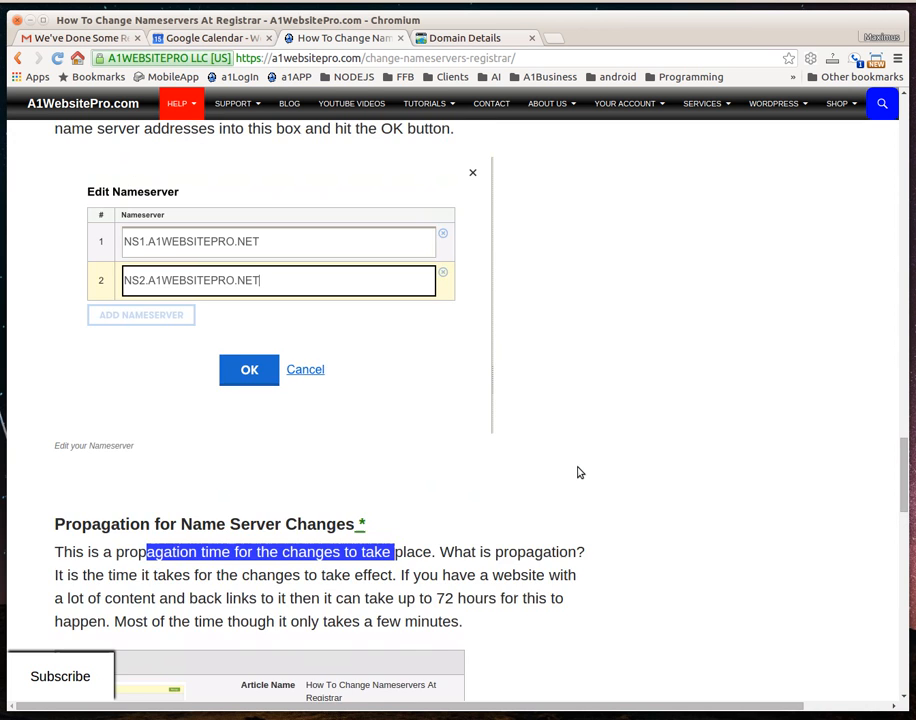
scroll("up", 3)
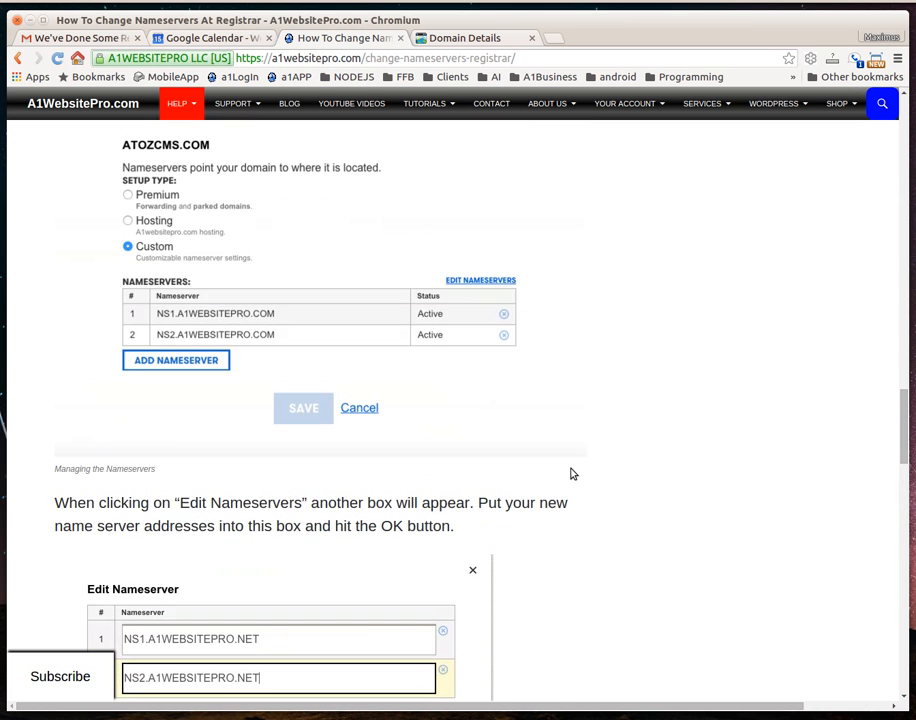